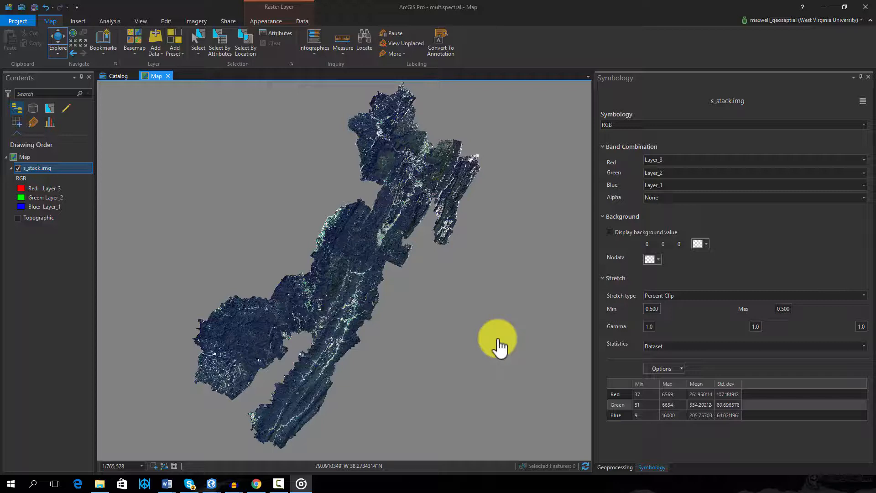
mouse_move(492, 341)
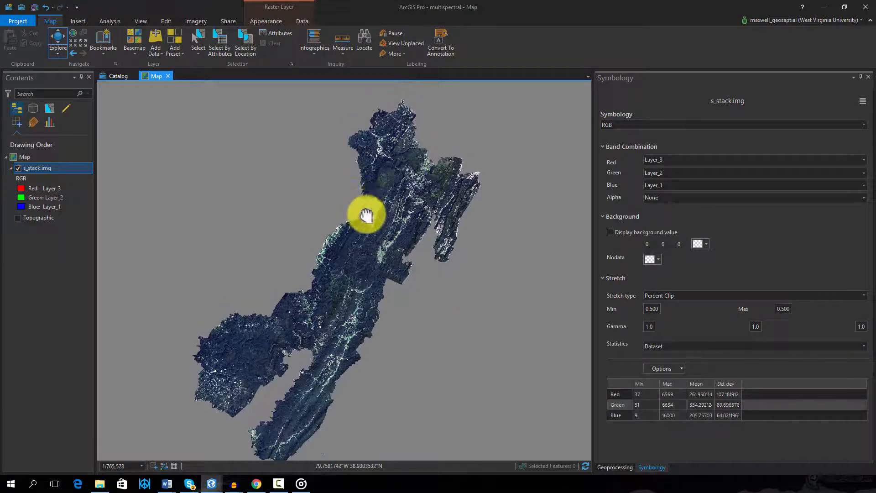
Step: Assign Layer_4 to red, Layer_3 to green and Layer_2 to blue for a 4-3-2 composite
scroll(up, 3)
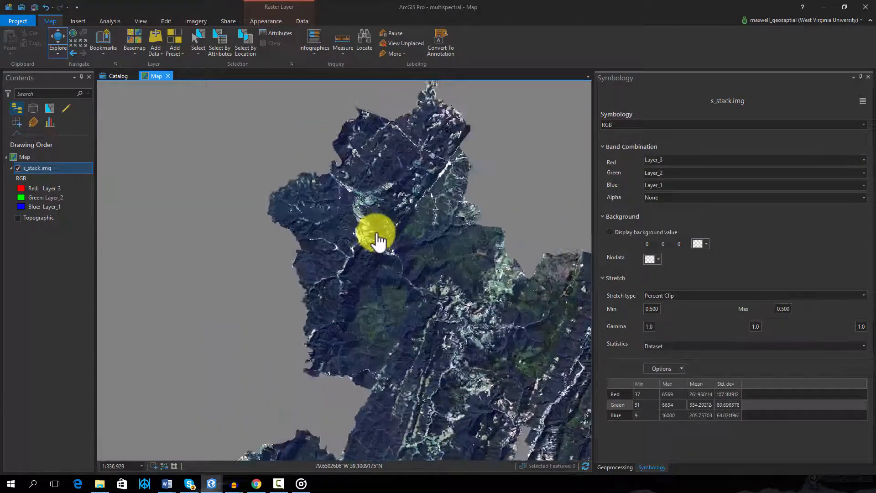
scroll(up, 3)
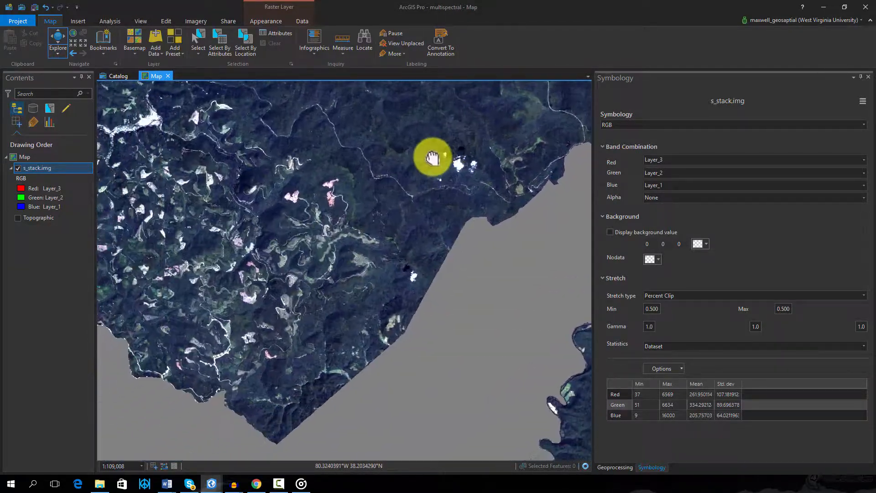
scroll(down, 3)
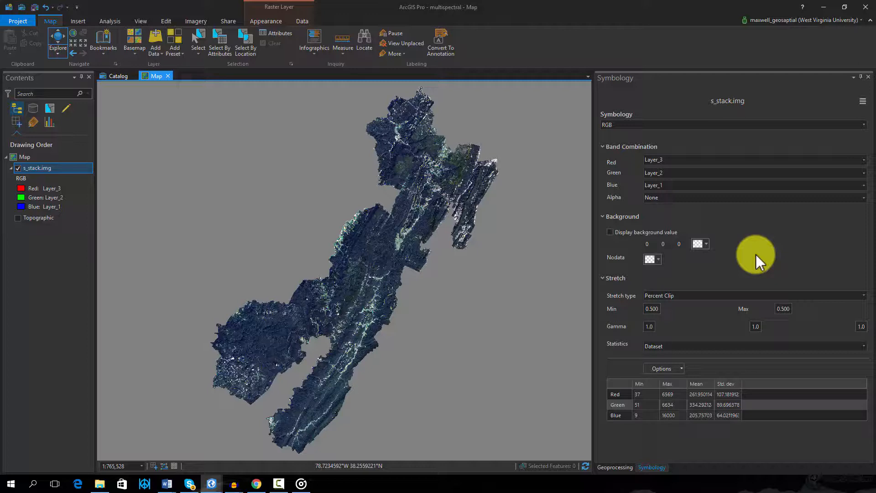
mouse_move(779, 264)
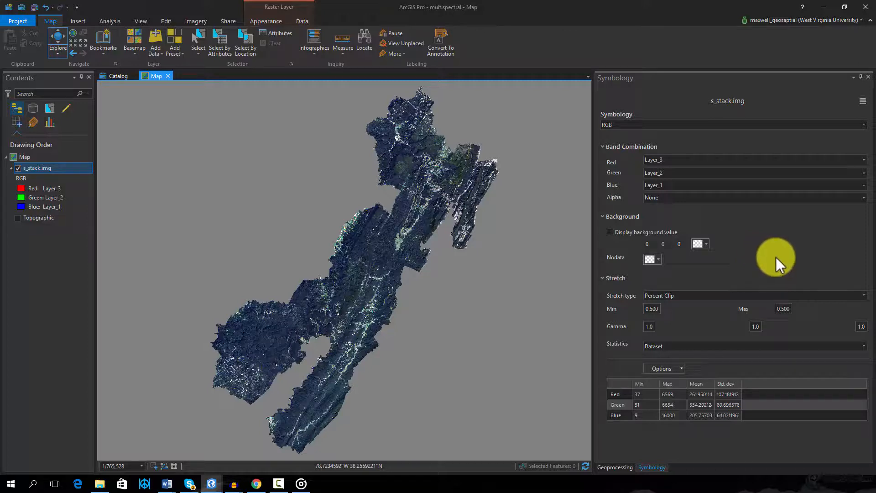
mouse_move(867, 179)
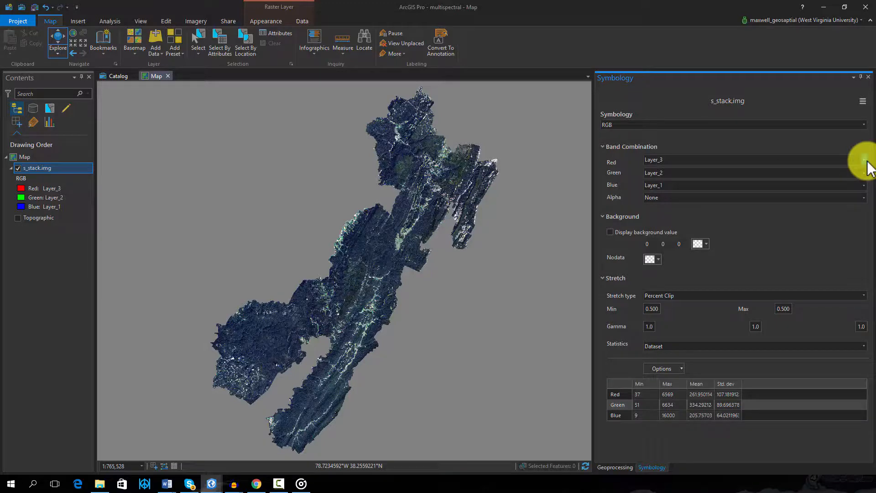
click(754, 159)
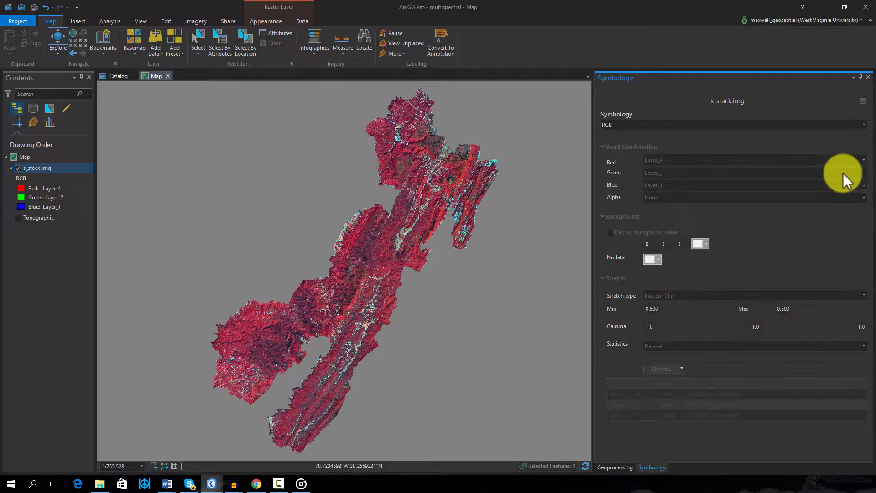
click(752, 173)
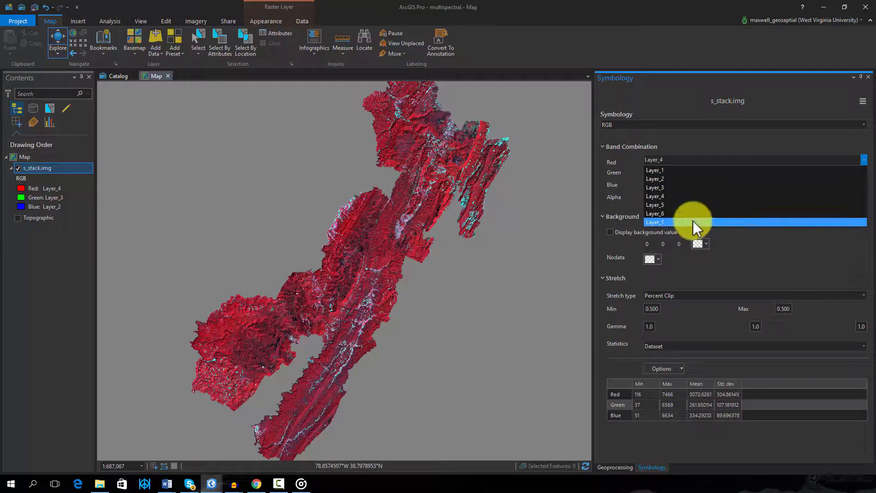
Step: Switch red to Layer_7 and green to Layer_4, keeping blue as Layer_2
click(660, 222)
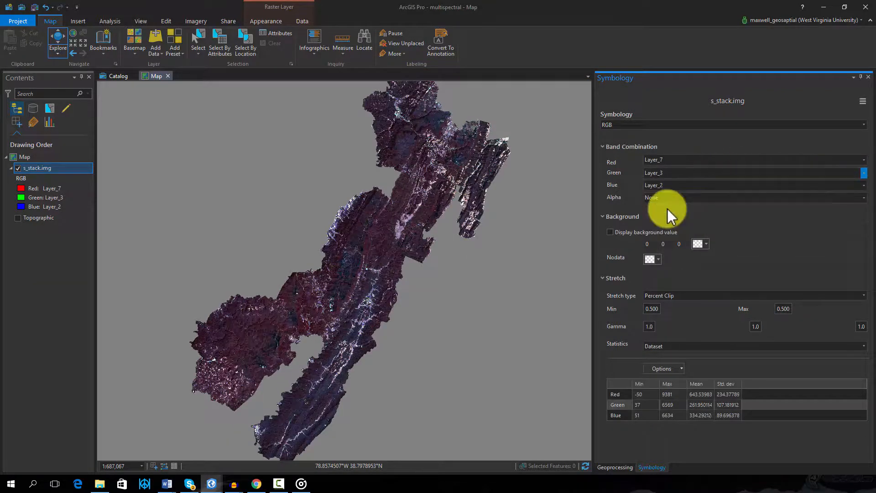
click(755, 172)
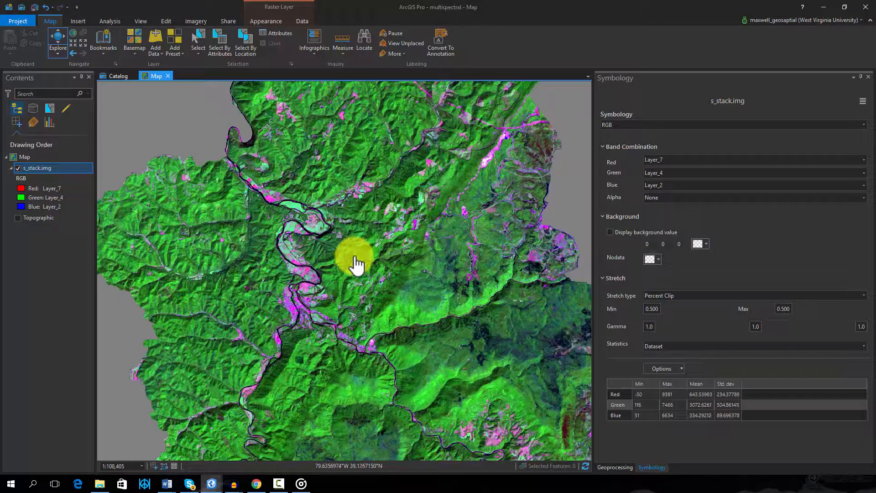
mouse_move(321, 313)
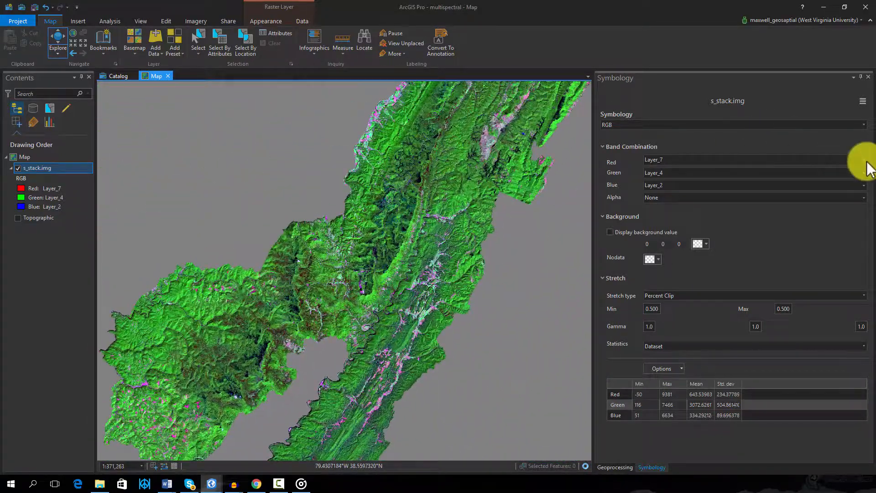
Step: Set red to Layer_4, green to Layer_5, blue to Layer_1, and zoom into the map
click(864, 172)
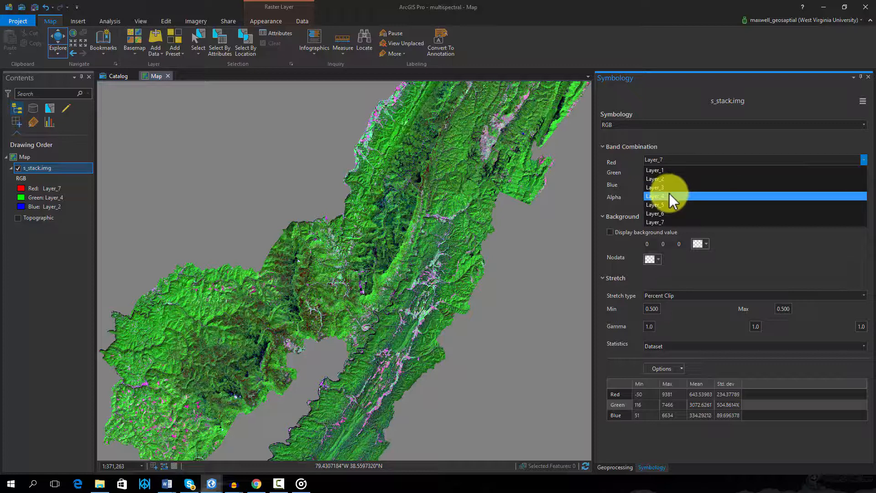
click(655, 195)
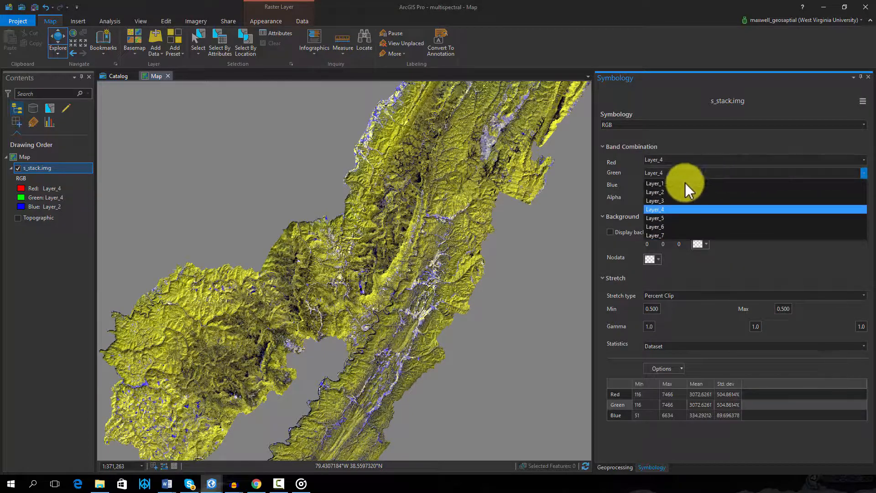
click(655, 218)
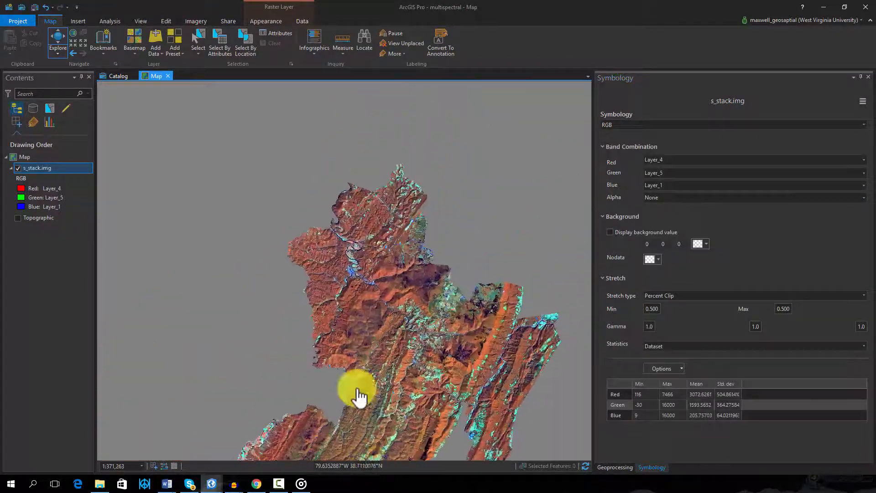
scroll(up, 3)
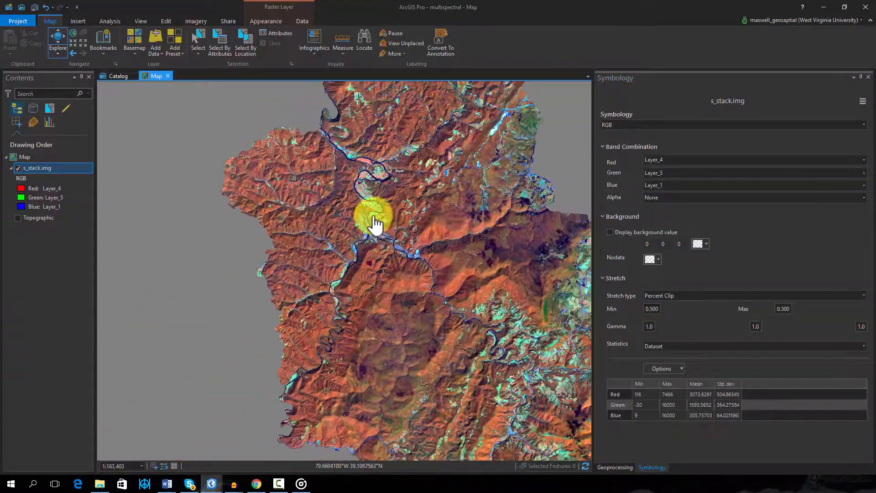